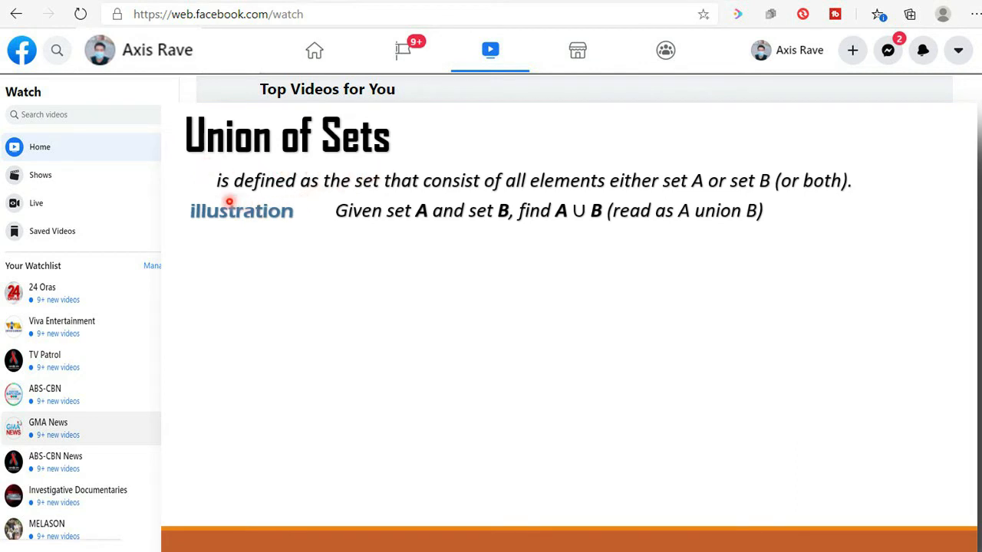
pyautogui.moveTo(400, 199)
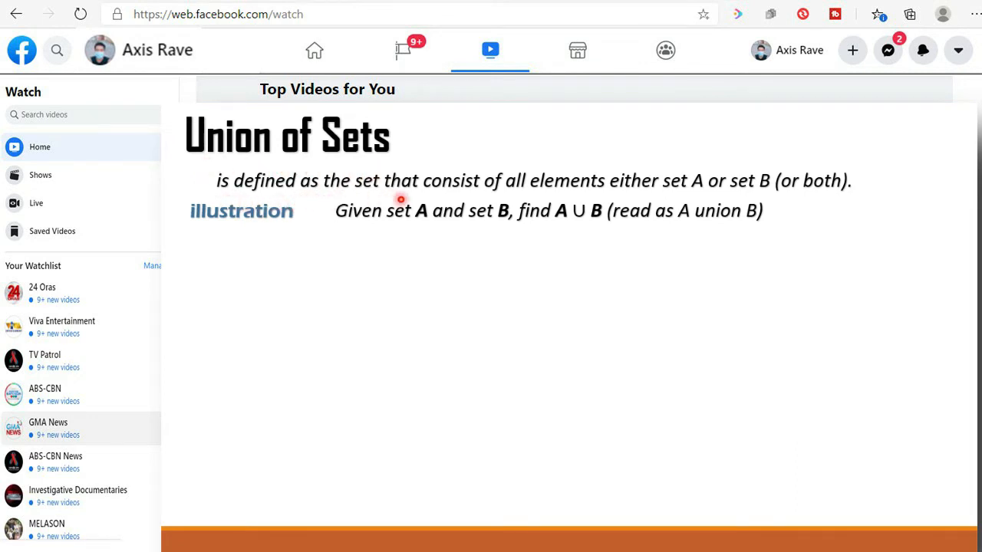
pyautogui.moveTo(510, 199)
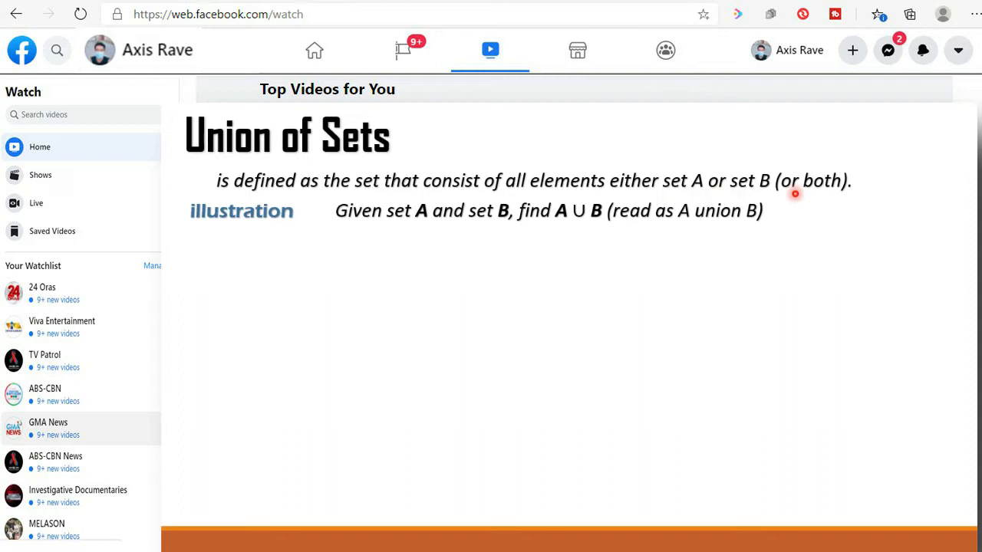
pyautogui.moveTo(819, 184)
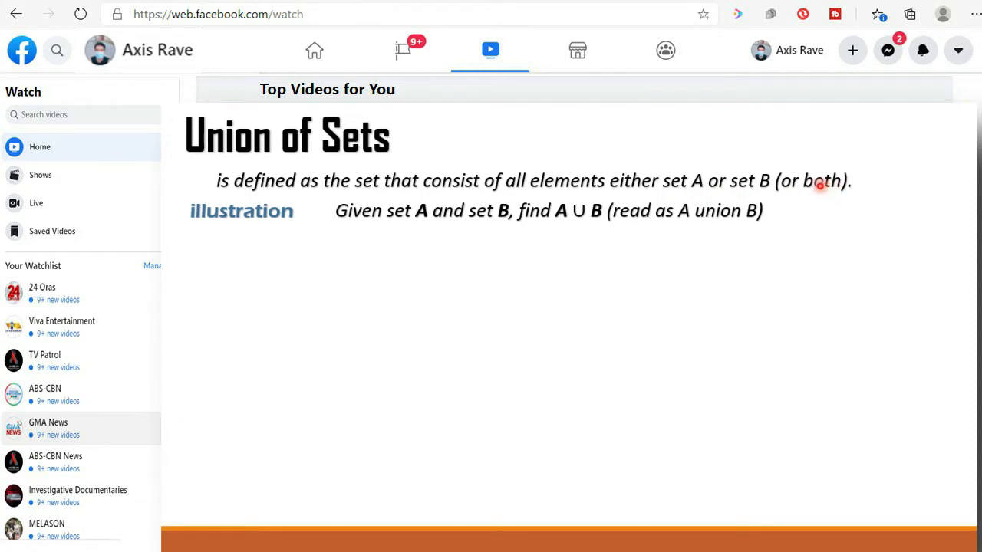
pyautogui.moveTo(345, 234)
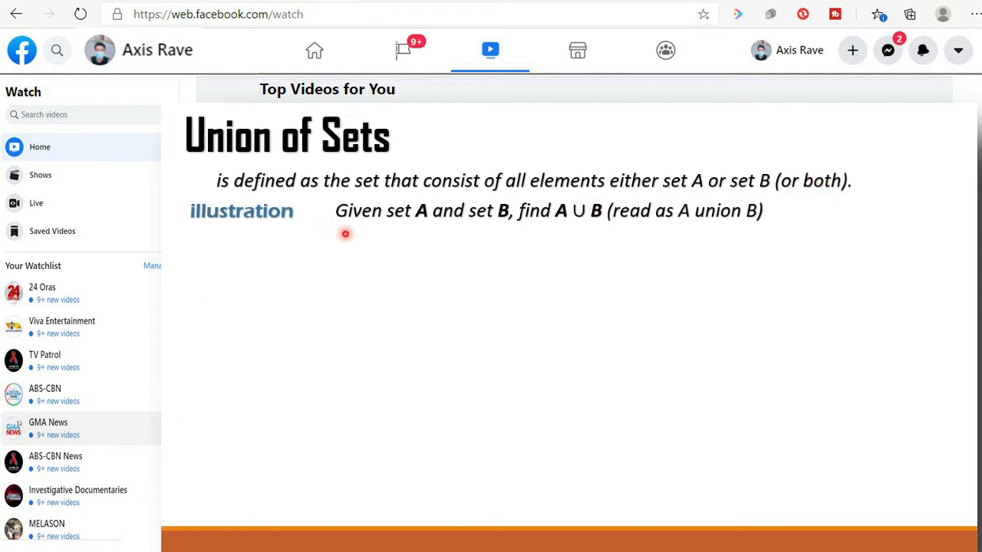
pyautogui.moveTo(482, 228)
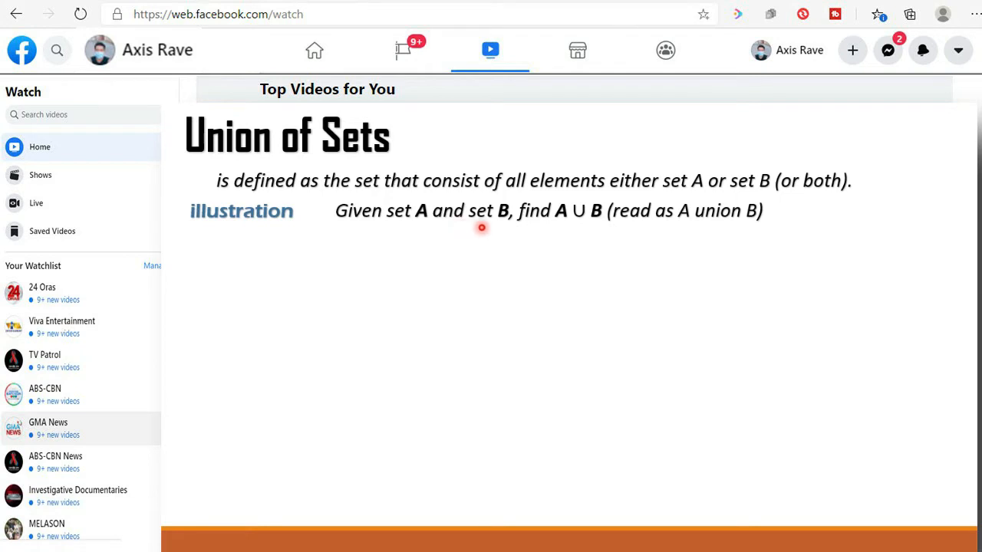
pyautogui.moveTo(563, 230)
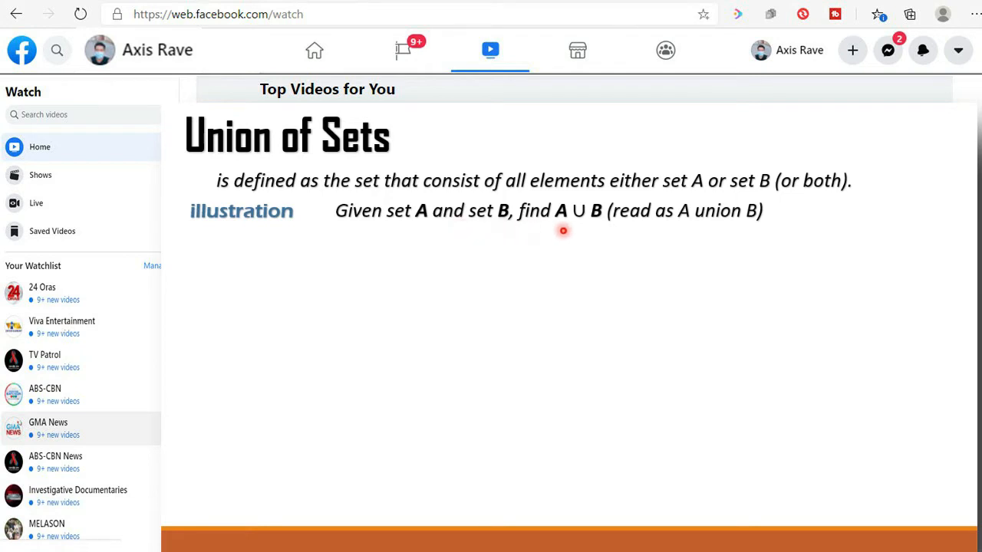
pyautogui.moveTo(590, 228)
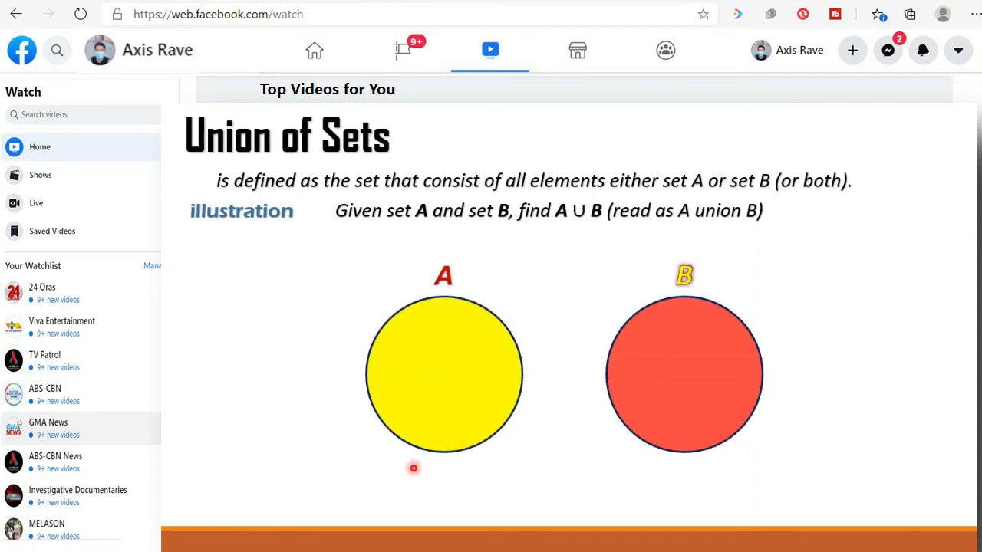
pyautogui.moveTo(779, 485)
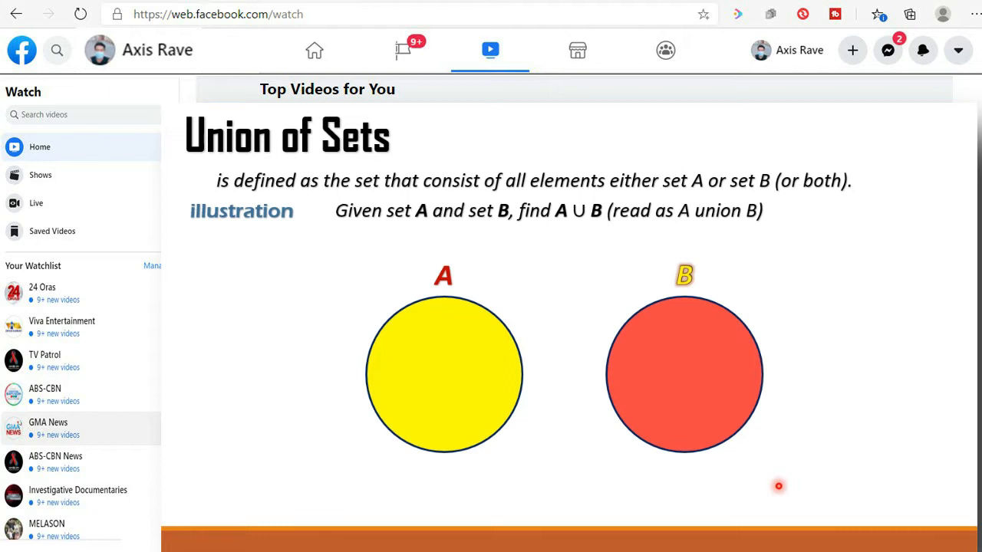
pyautogui.moveTo(486, 482)
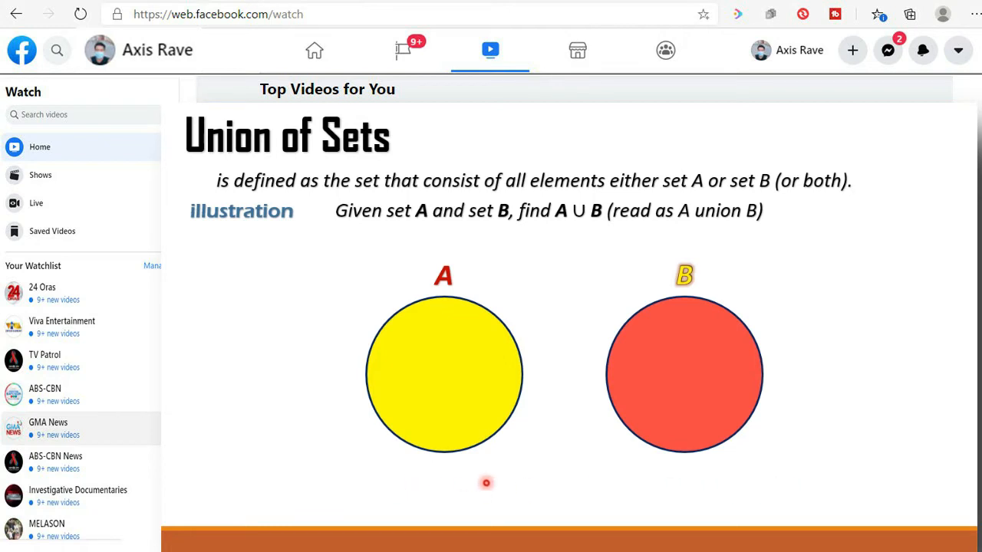
pyautogui.moveTo(454, 340)
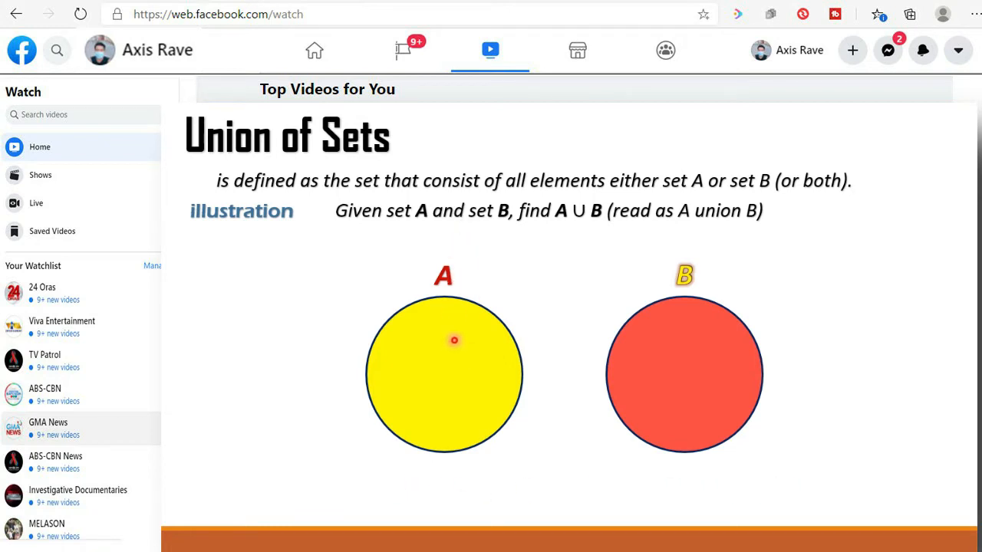
pyautogui.moveTo(477, 342)
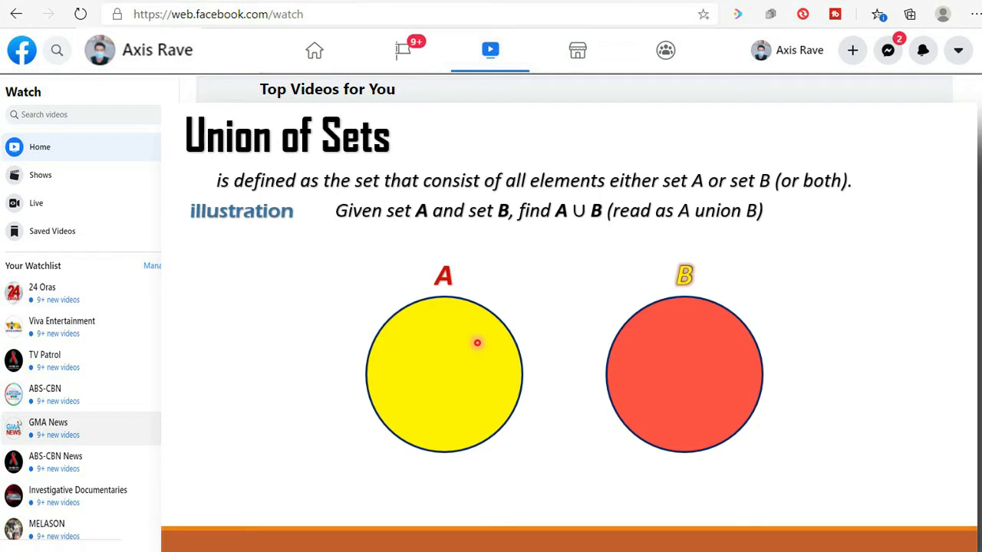
pyautogui.moveTo(692, 289)
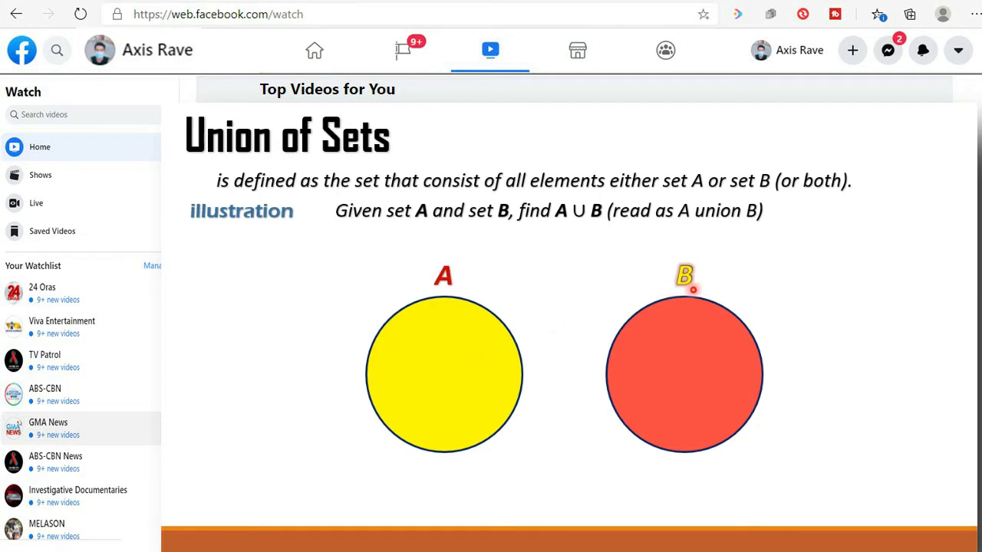
pyautogui.moveTo(693, 403)
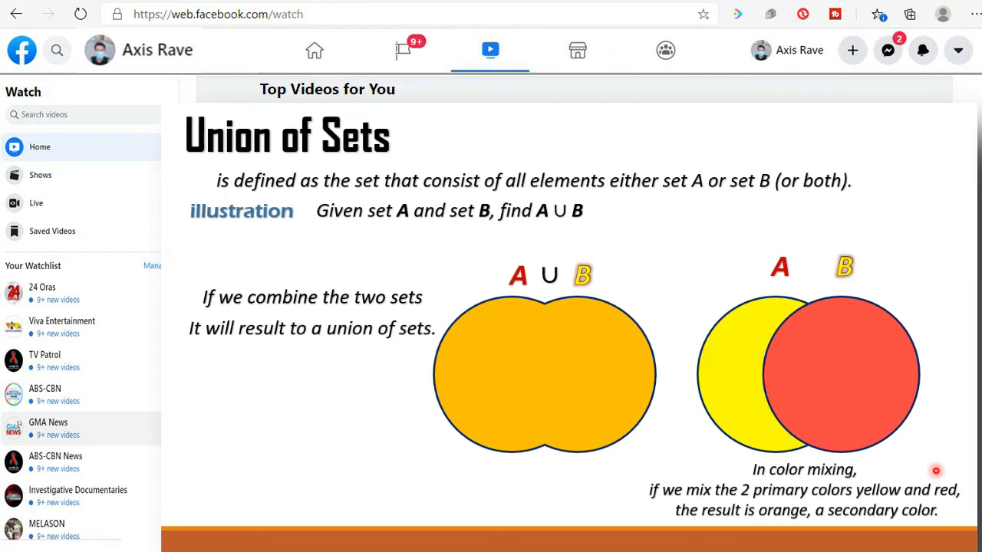
pyautogui.moveTo(946, 462)
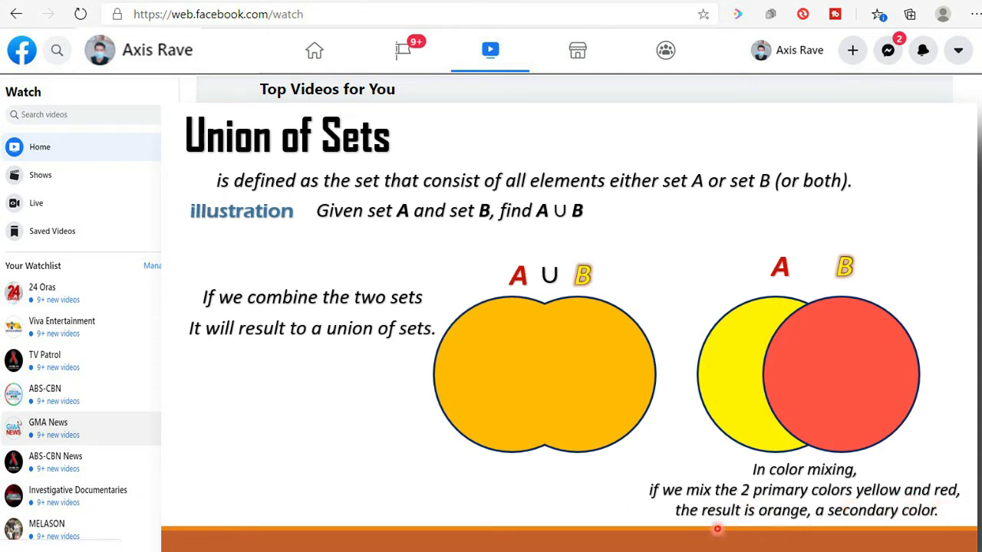
pyautogui.moveTo(805, 523)
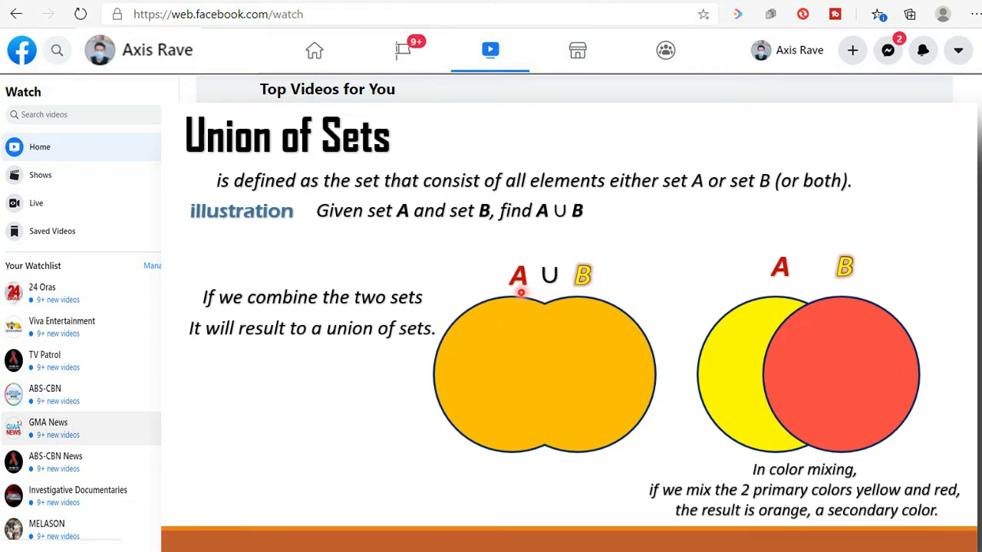
pyautogui.moveTo(552, 285)
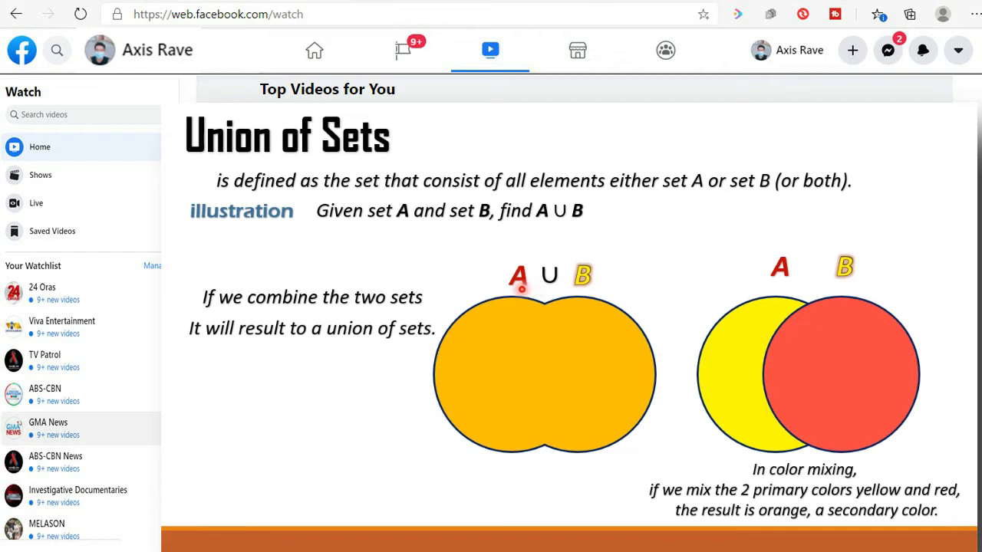
pyautogui.moveTo(546, 314)
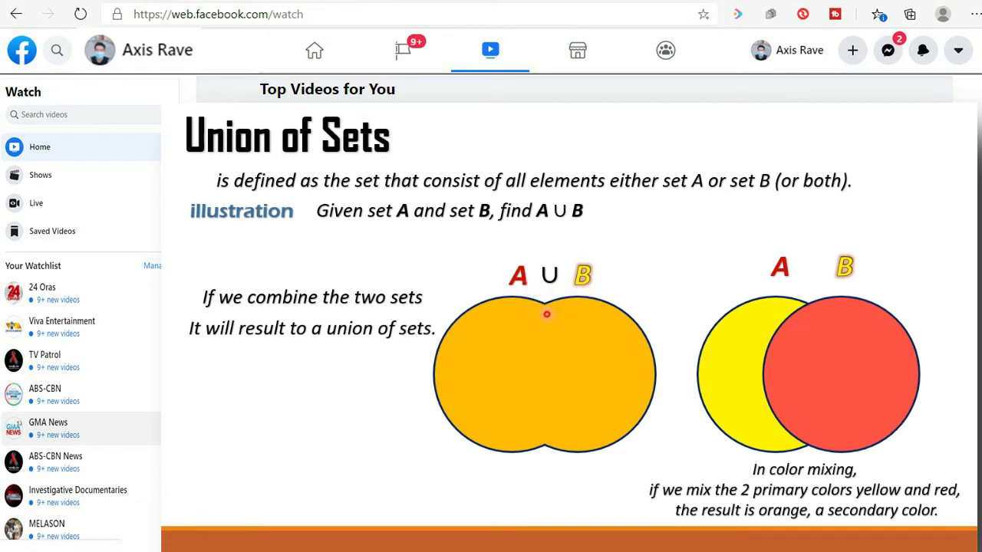
pyautogui.moveTo(520, 460)
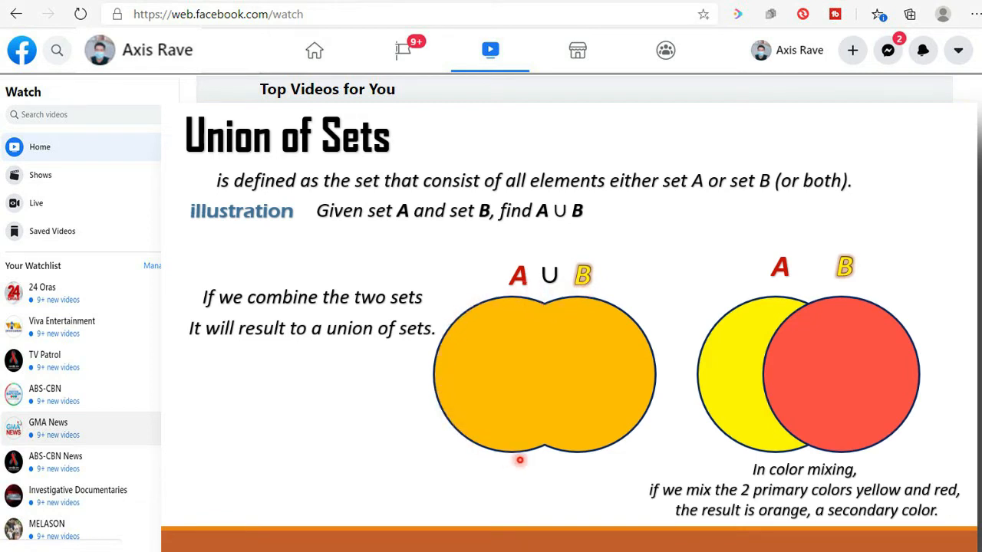
pyautogui.moveTo(558, 319)
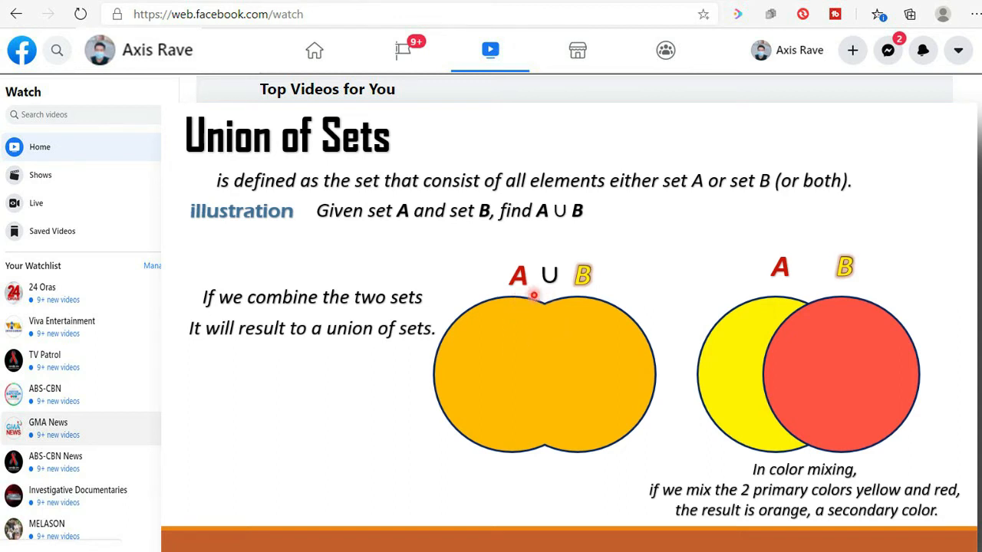
pyautogui.moveTo(498, 323)
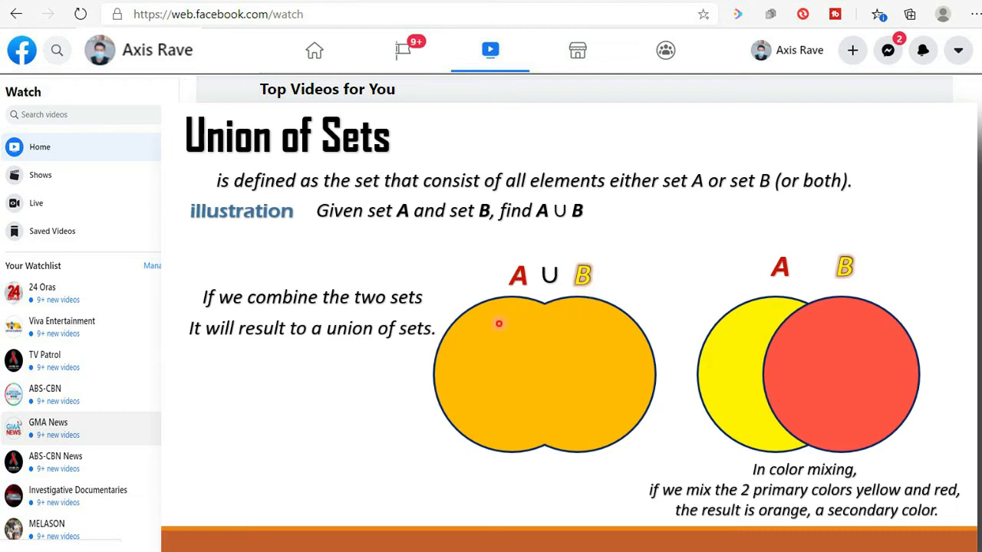
pyautogui.moveTo(556, 308)
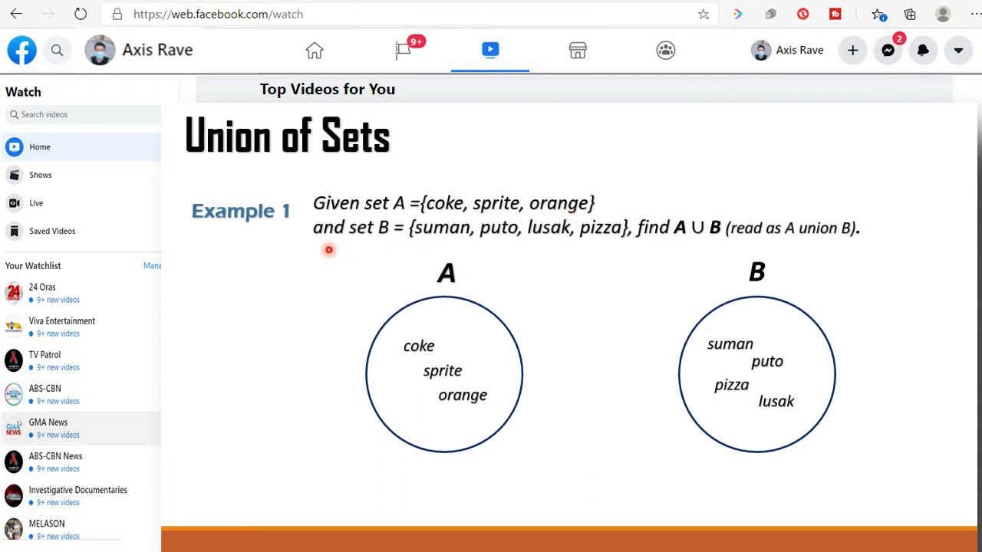
pyautogui.moveTo(399, 249)
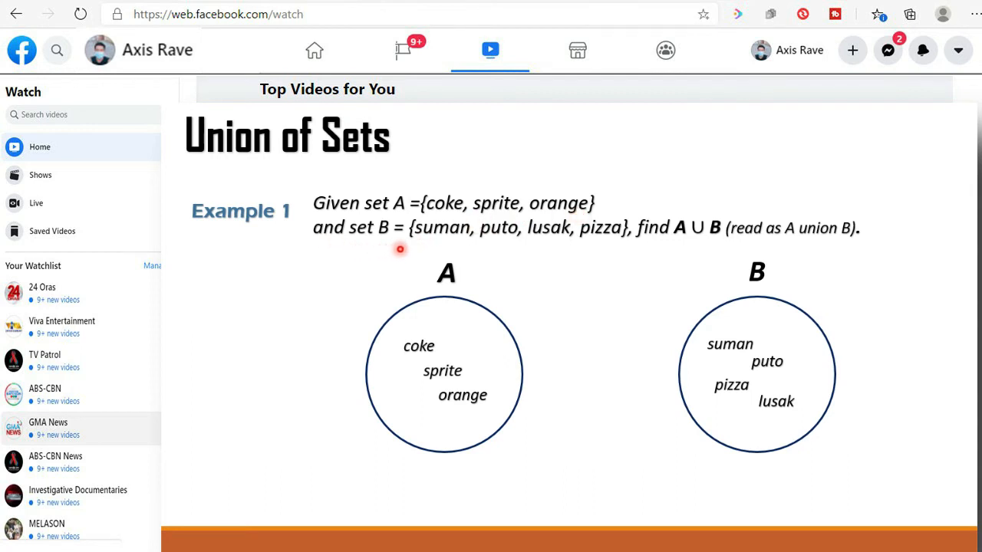
pyautogui.moveTo(546, 251)
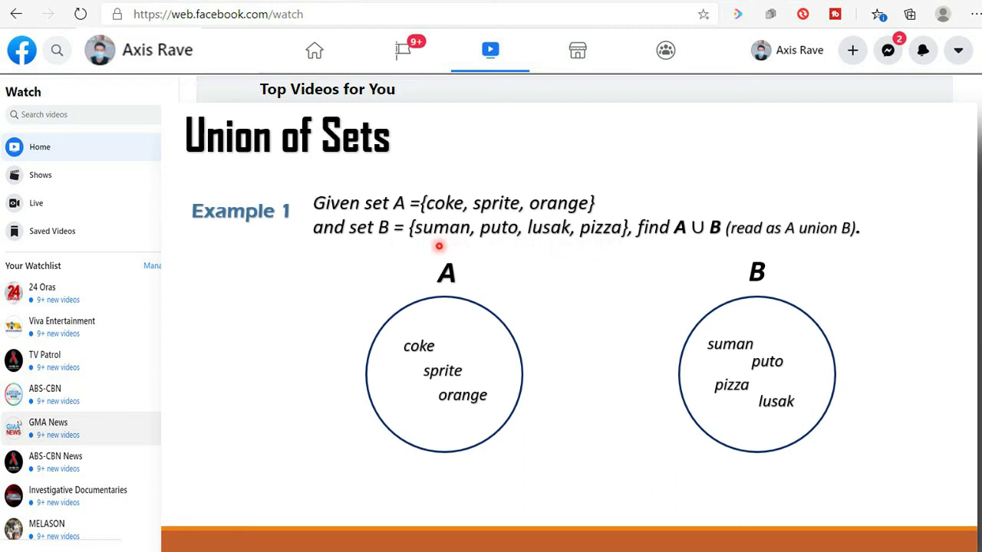
pyautogui.moveTo(497, 246)
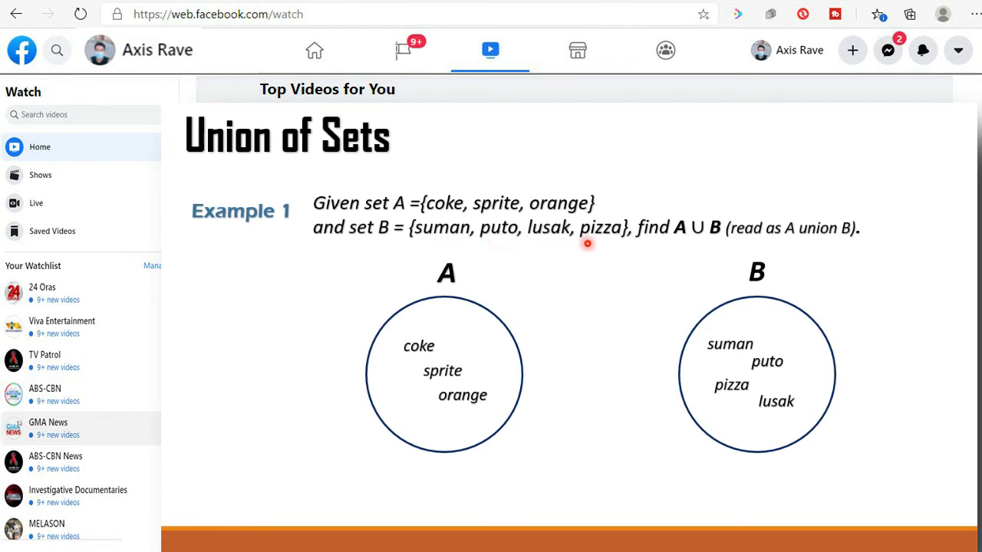
pyautogui.moveTo(651, 247)
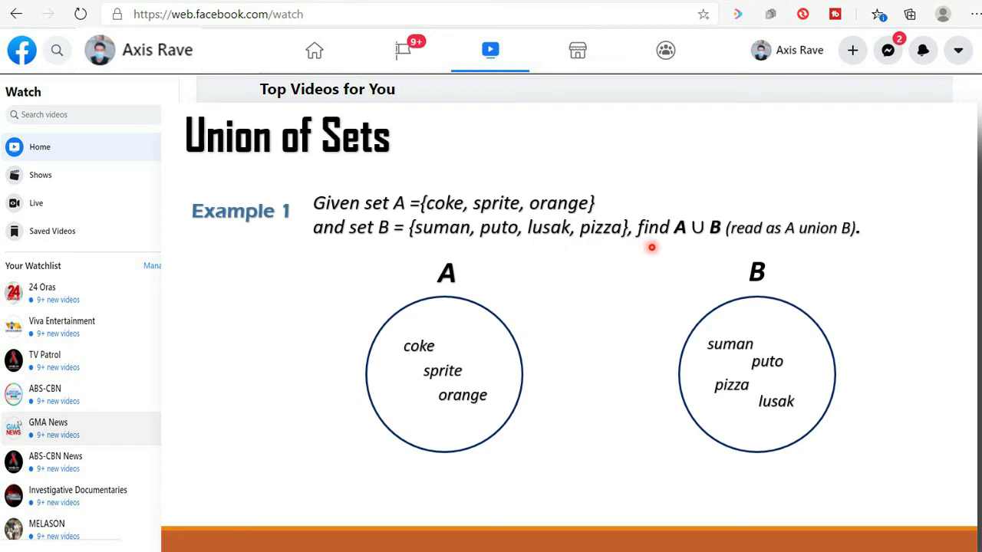
pyautogui.moveTo(693, 242)
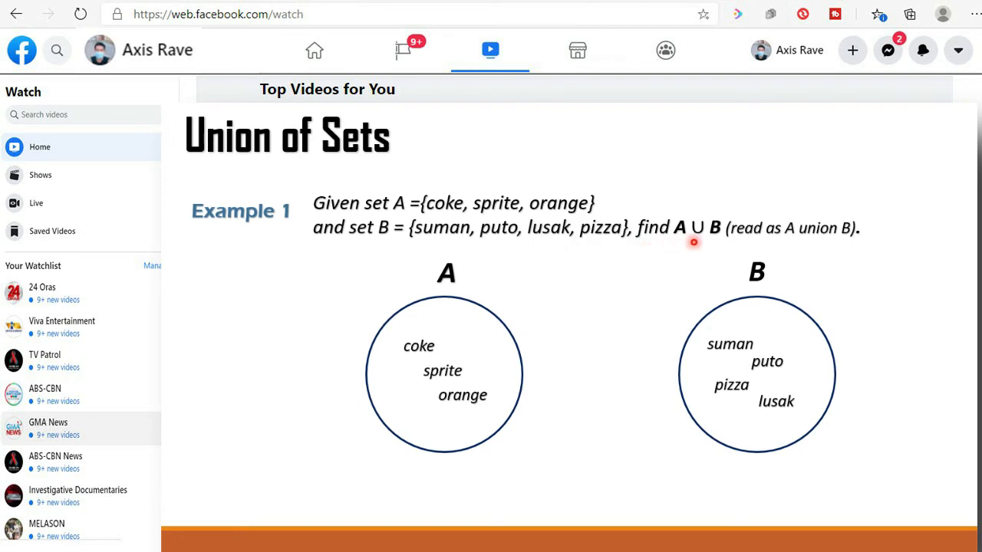
pyautogui.moveTo(695, 241)
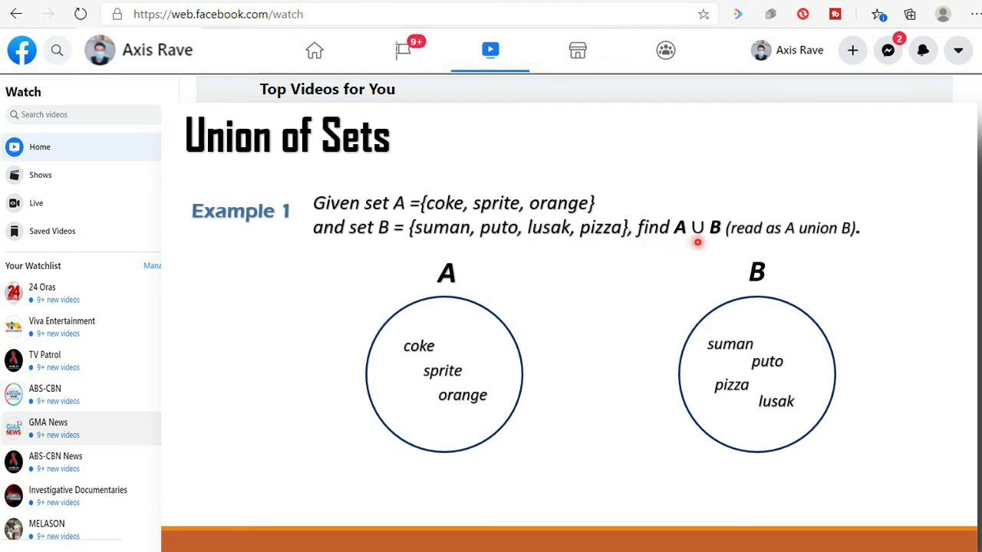
pyautogui.moveTo(677, 242)
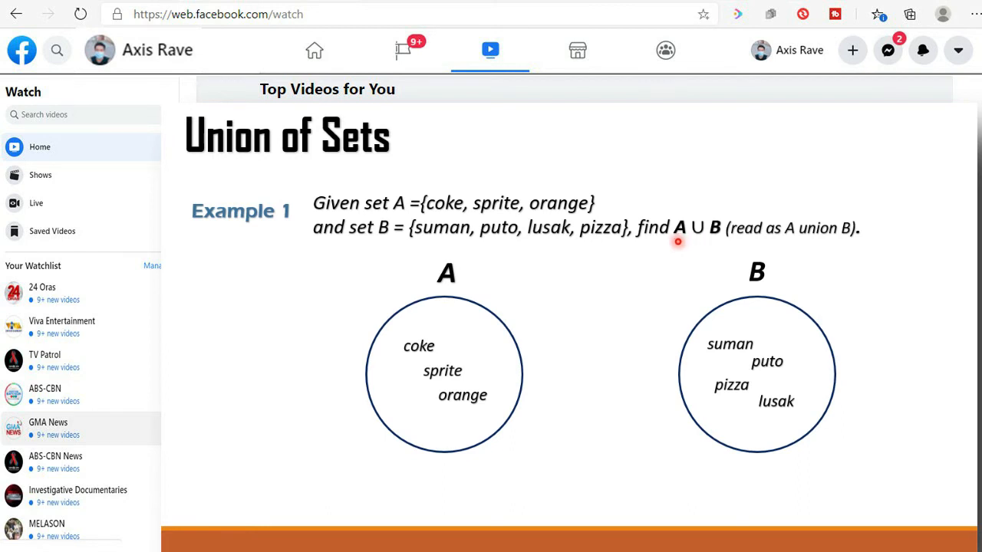
pyautogui.moveTo(712, 241)
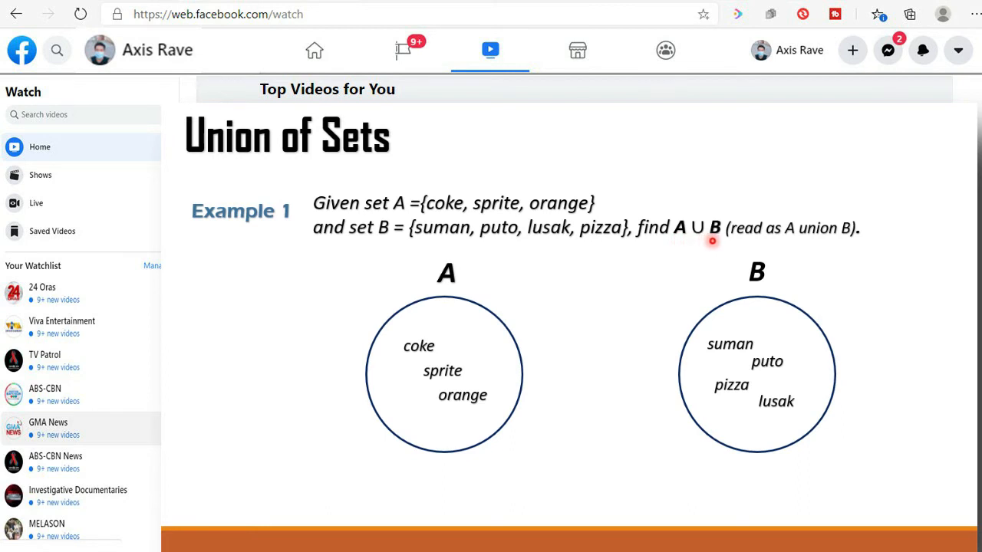
pyautogui.moveTo(506, 258)
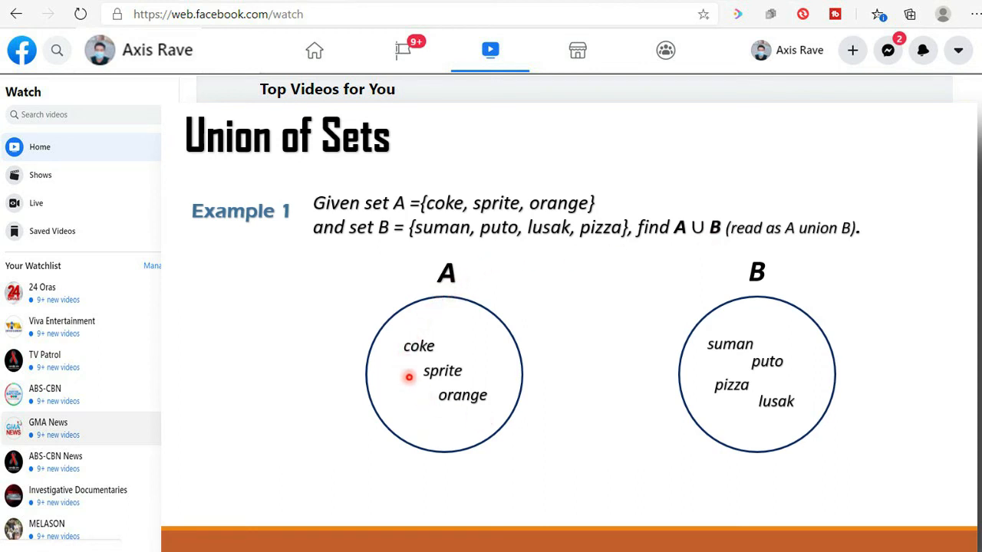
pyautogui.moveTo(726, 275)
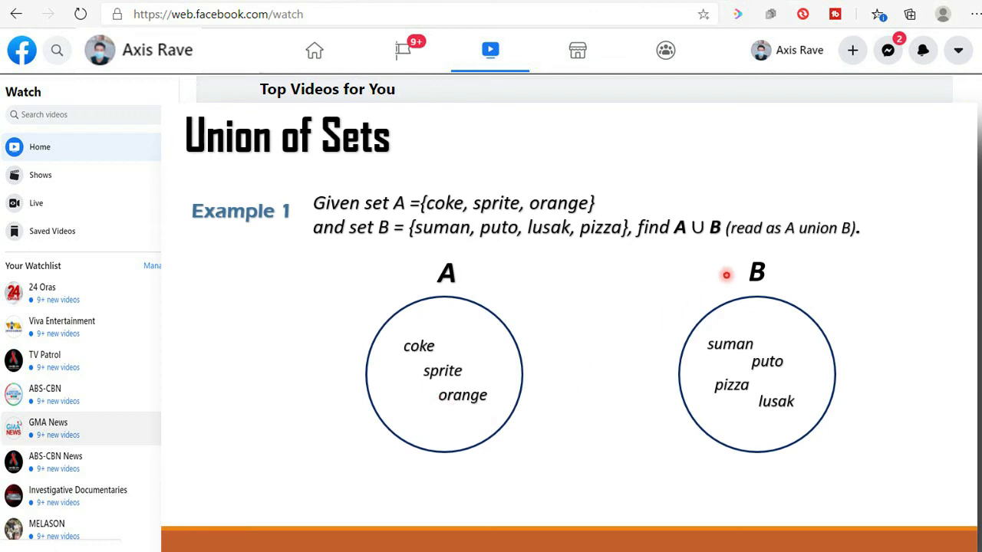
pyautogui.moveTo(748, 355)
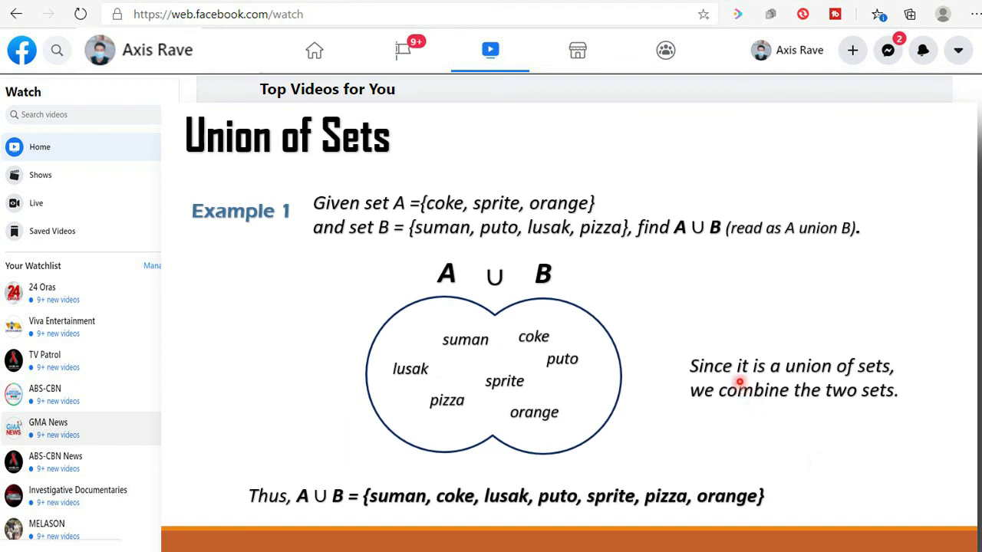
pyautogui.moveTo(713, 415)
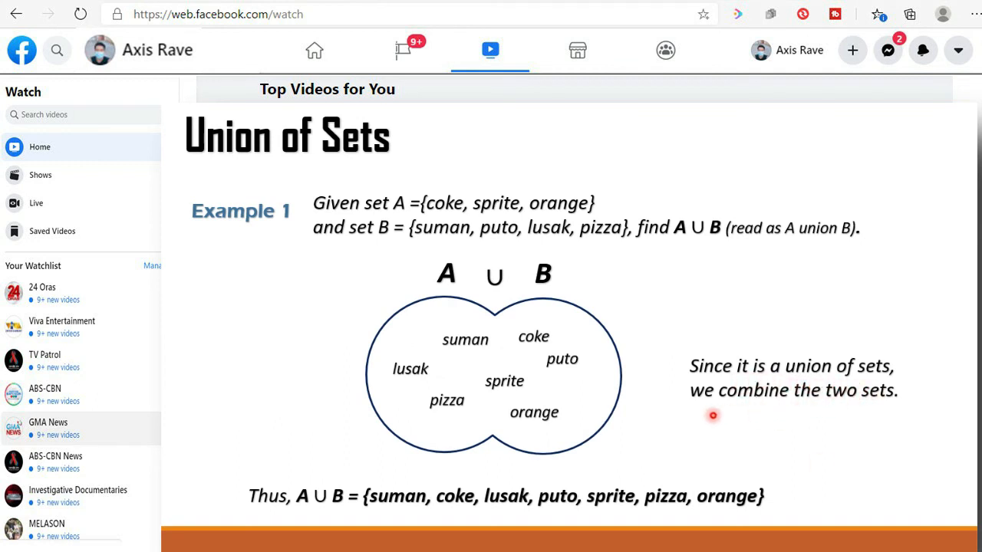
pyautogui.moveTo(625, 362)
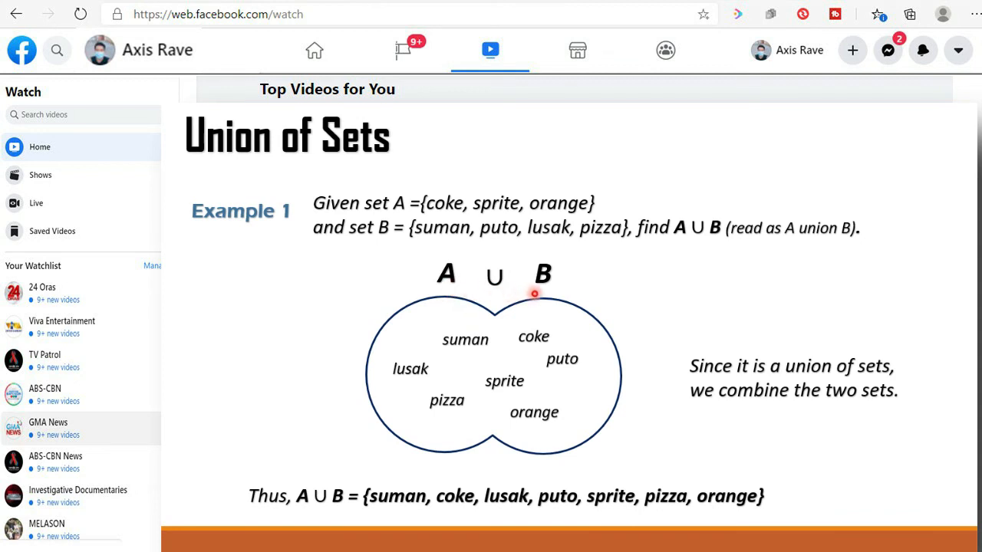
pyautogui.moveTo(572, 381)
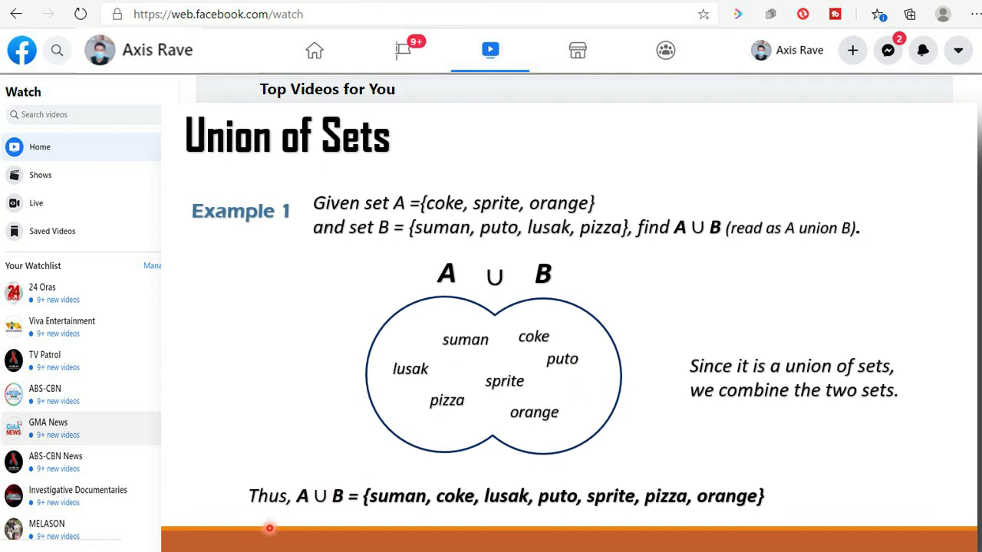
pyautogui.moveTo(306, 514)
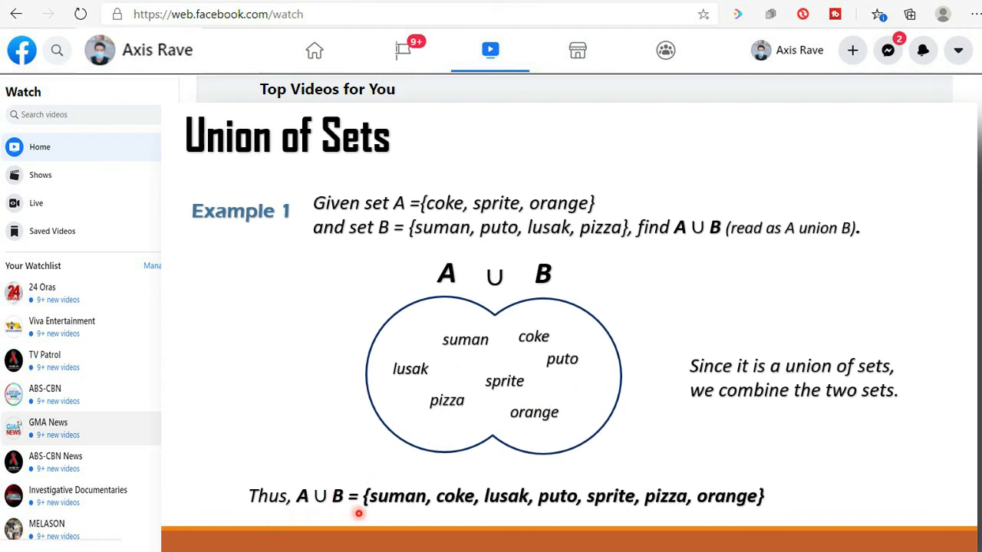
pyautogui.moveTo(402, 515)
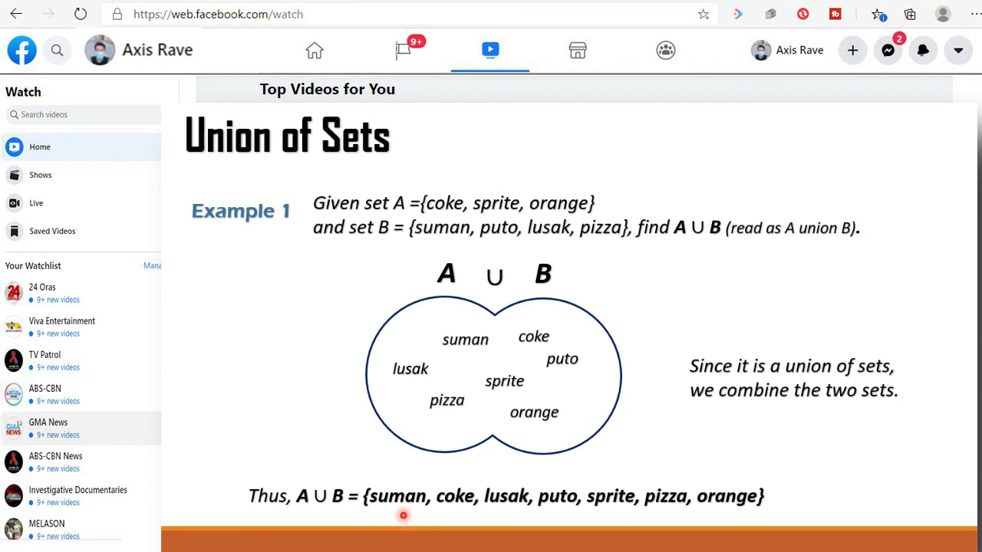
pyautogui.moveTo(459, 515)
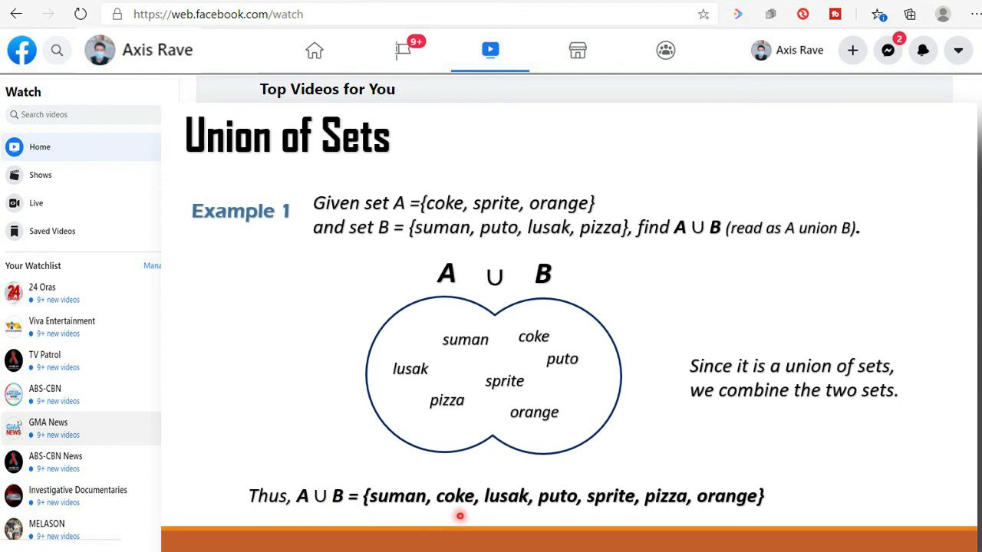